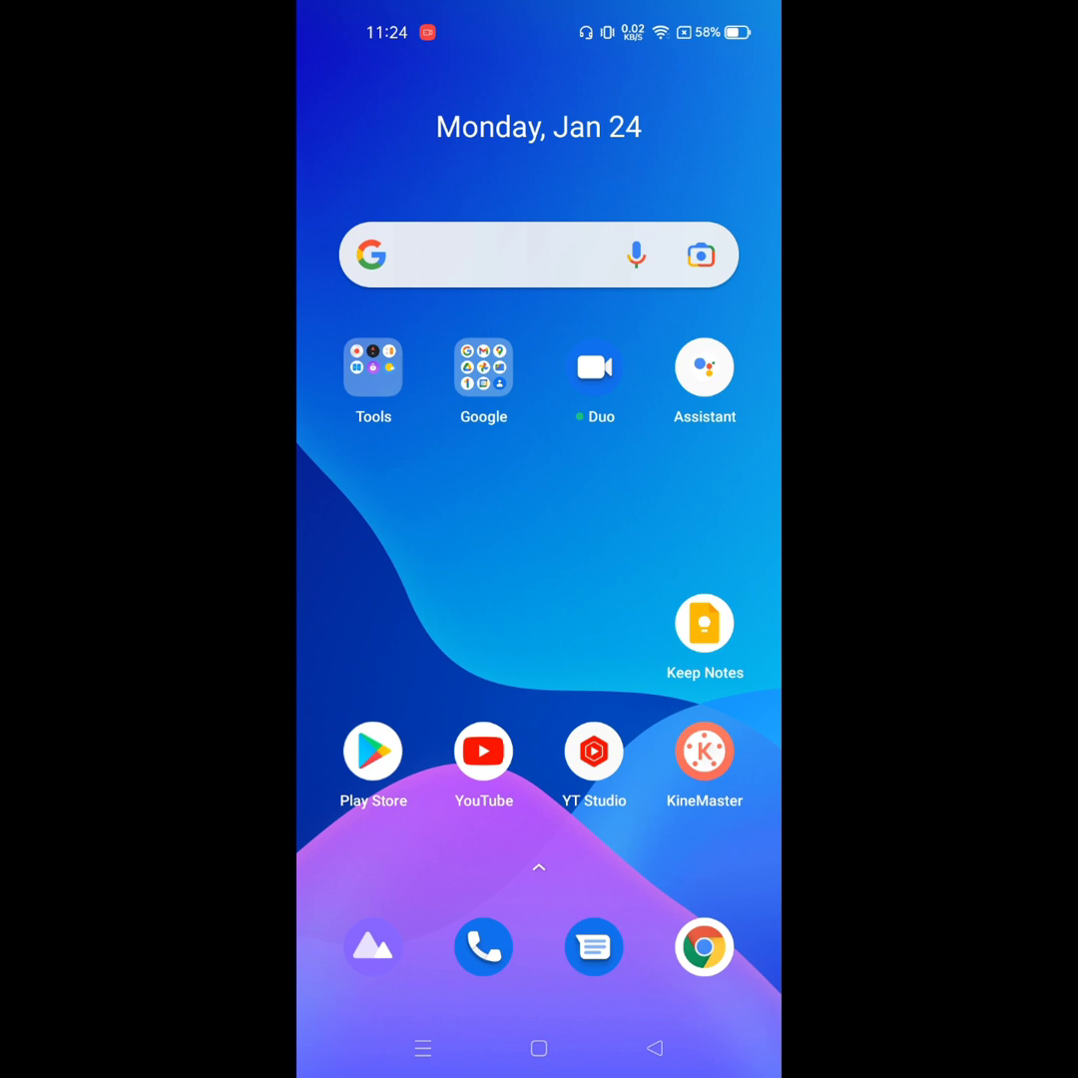
- Open the Play Store from the home screen, ready to search apps
click(372, 750)
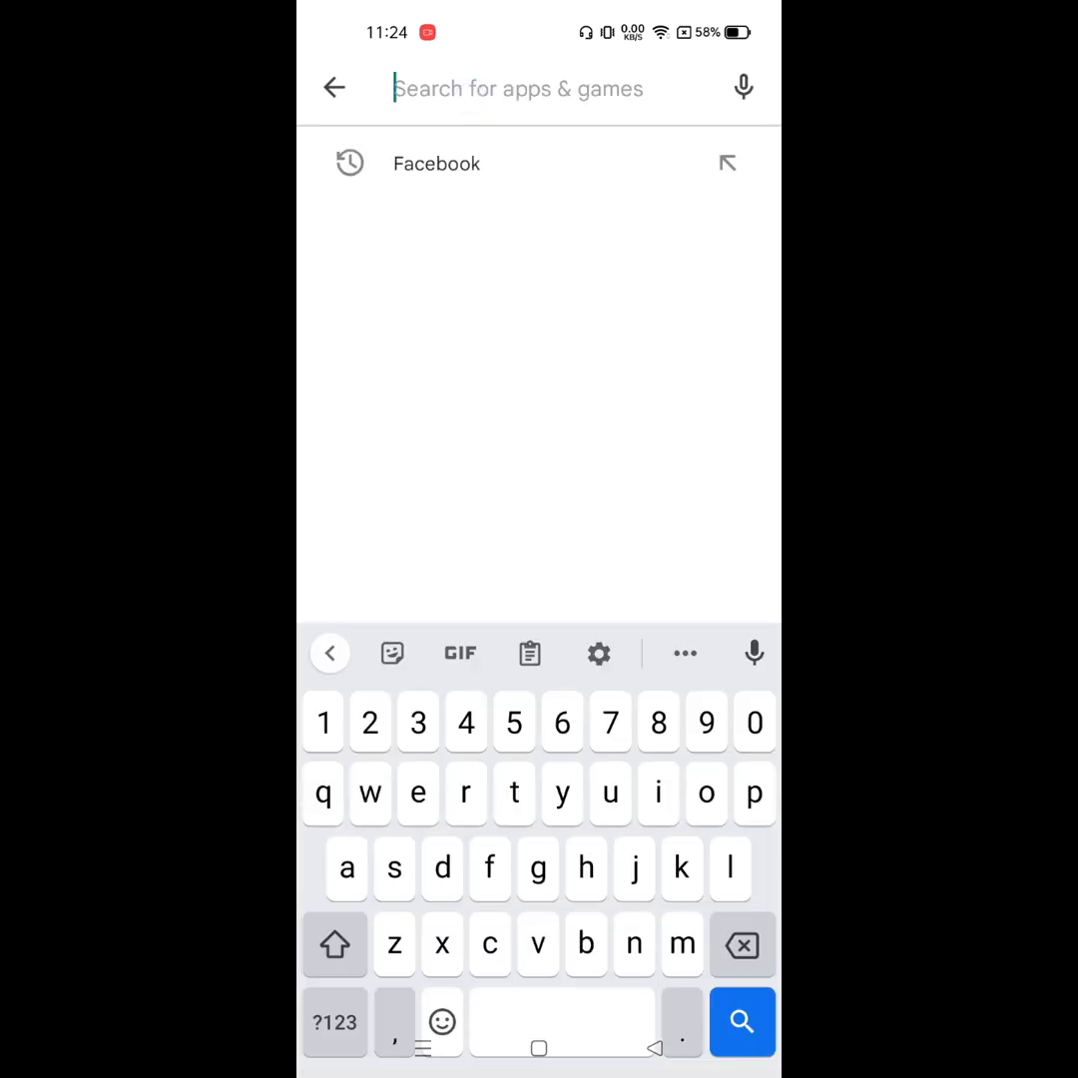
- Pick the recent Facebook search and start updating the Facebook app
click(436, 163)
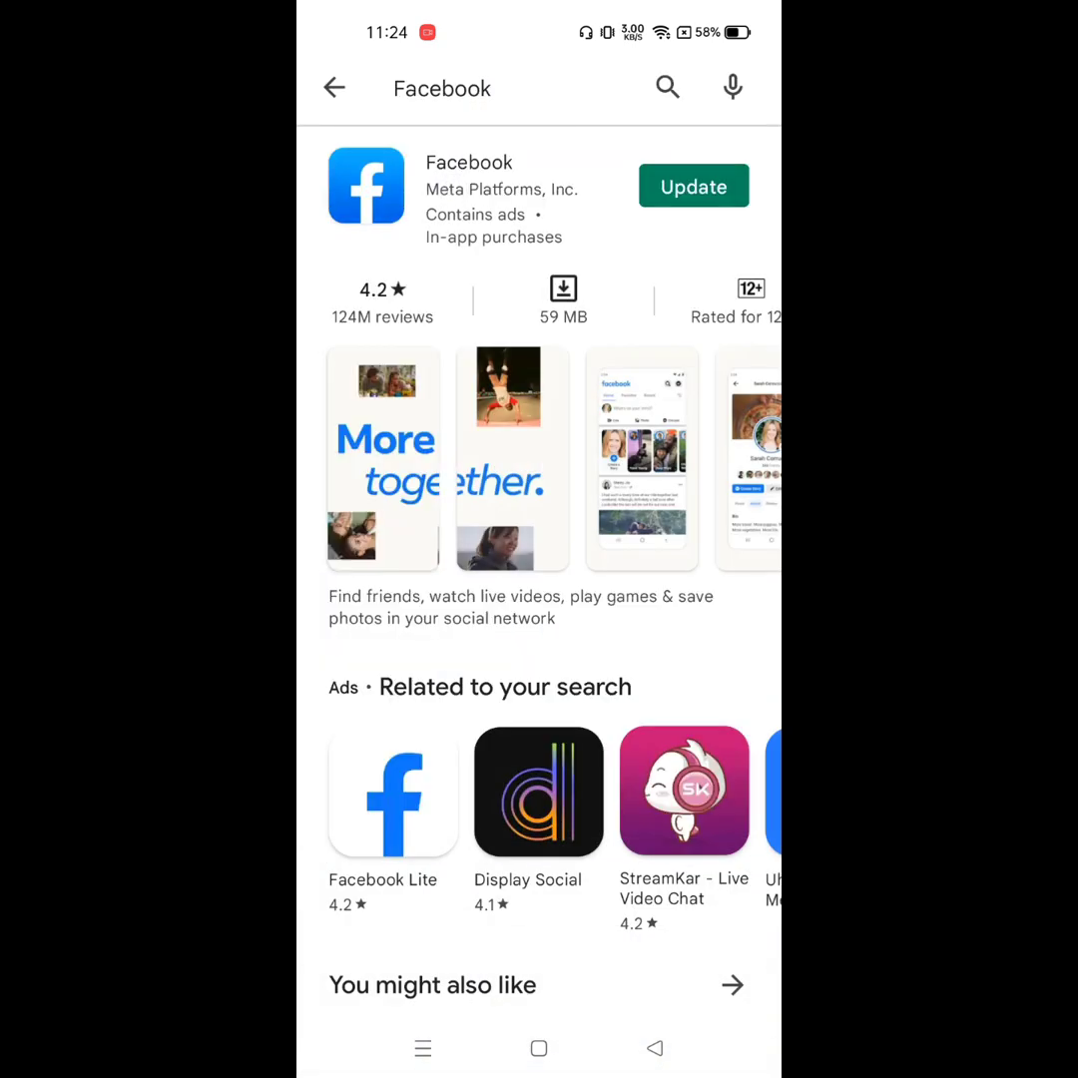
click(692, 186)
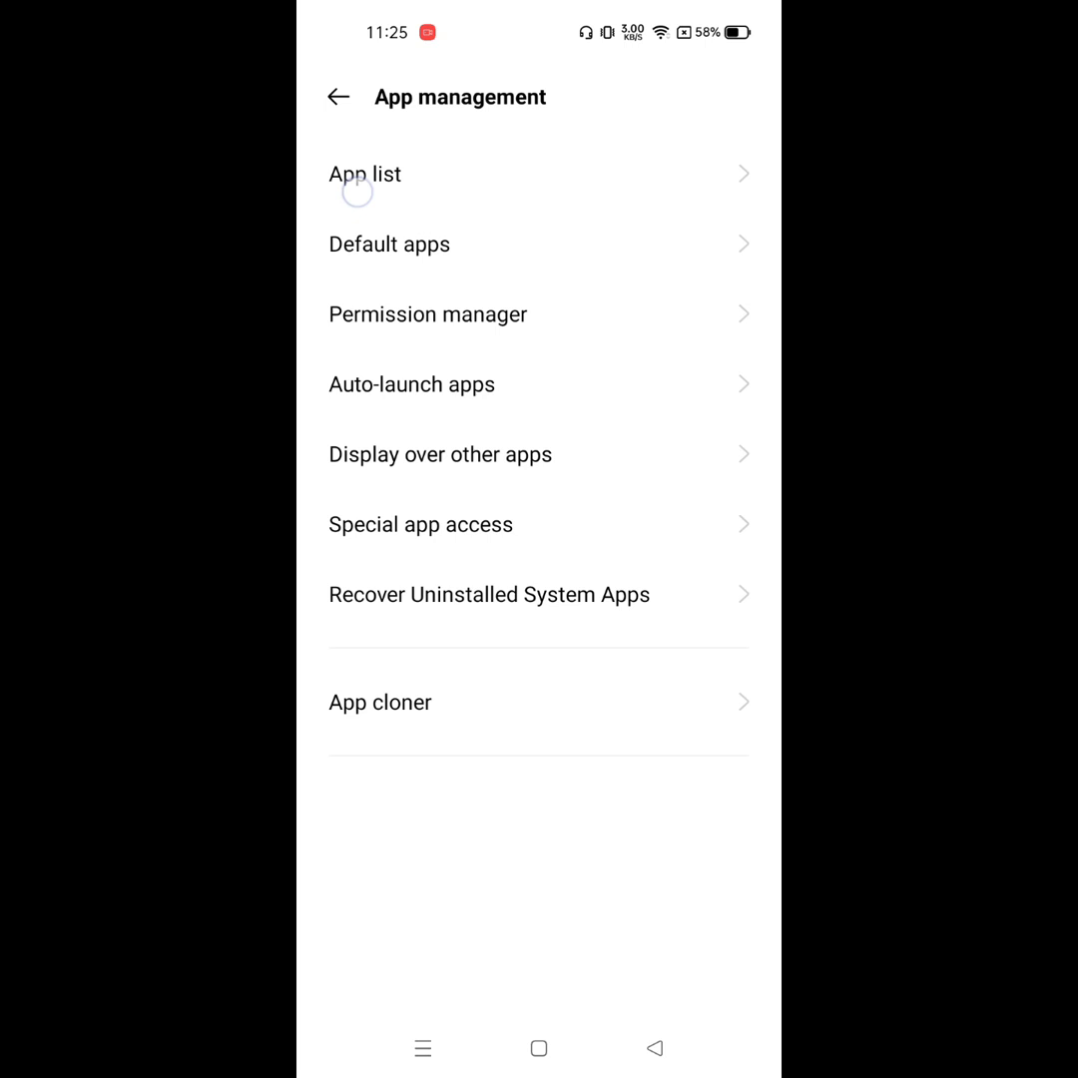
- Go to Facebook's storage usage page in Settings (76.8 MB data, 20 KB cache)
click(364, 174)
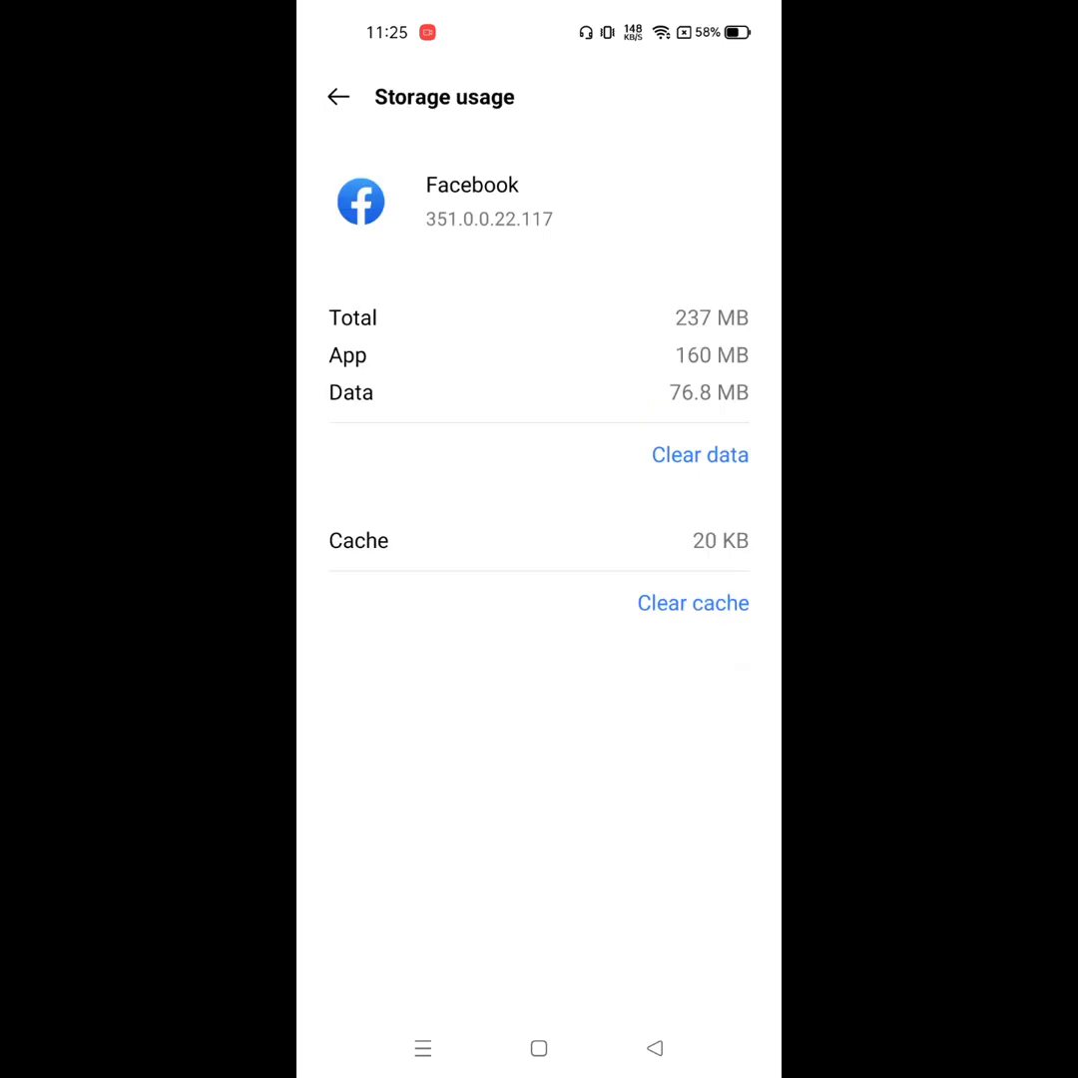
- Clear Facebook's app data and confirm in the 'Clear app data?' dialog
click(699, 454)
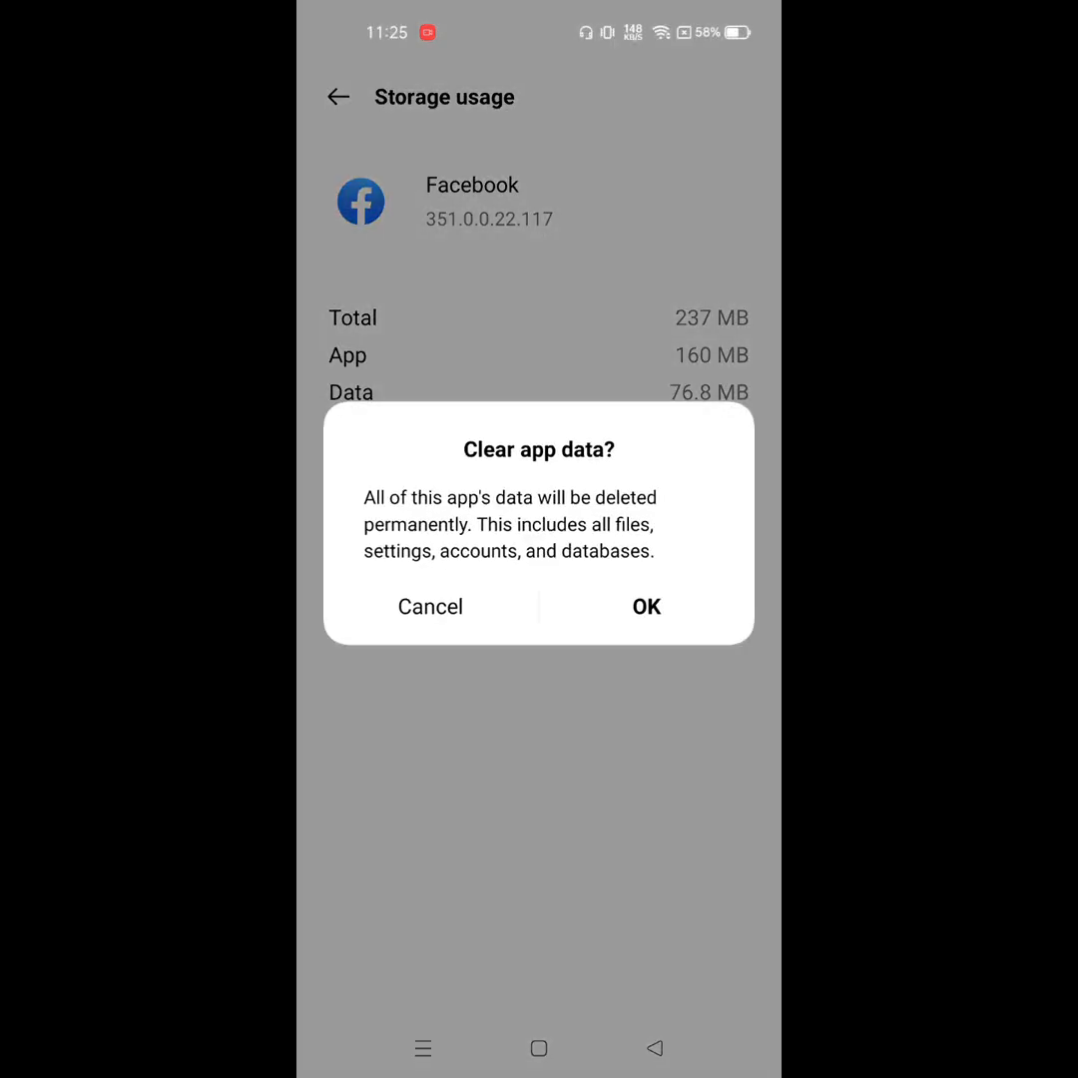
click(645, 606)
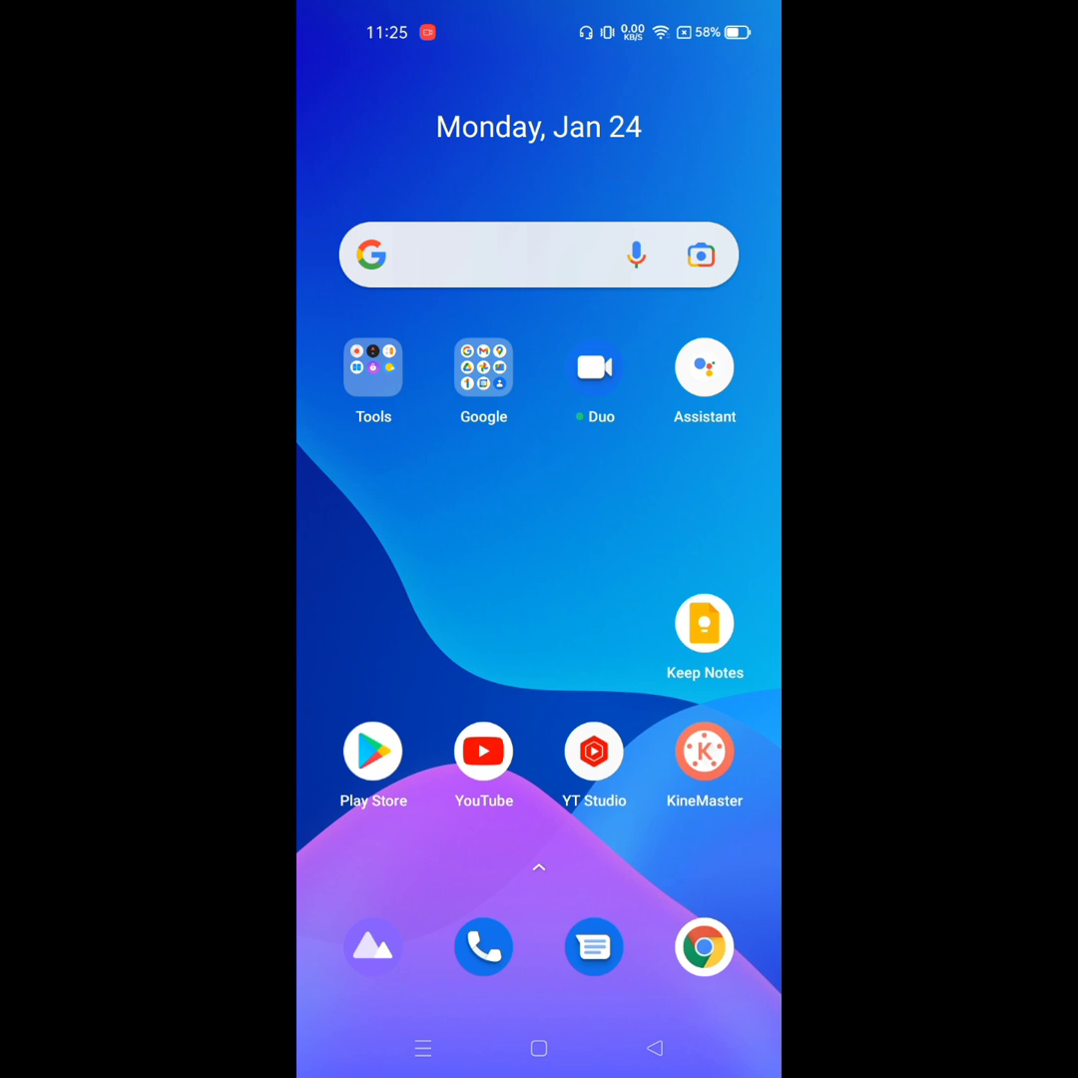
- Launch Facebook from the app drawer to reach its login screen
scroll(up, 3)
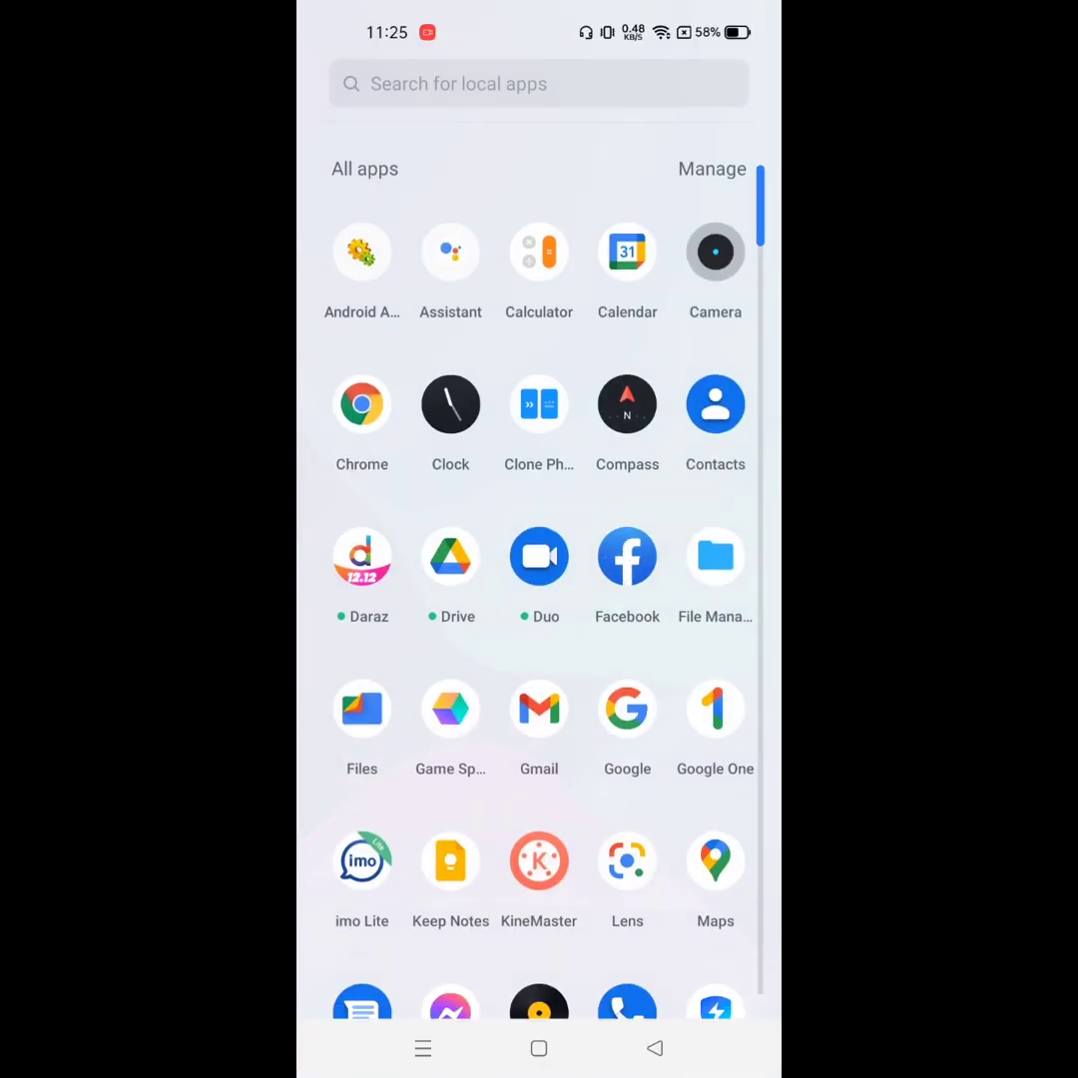
click(627, 556)
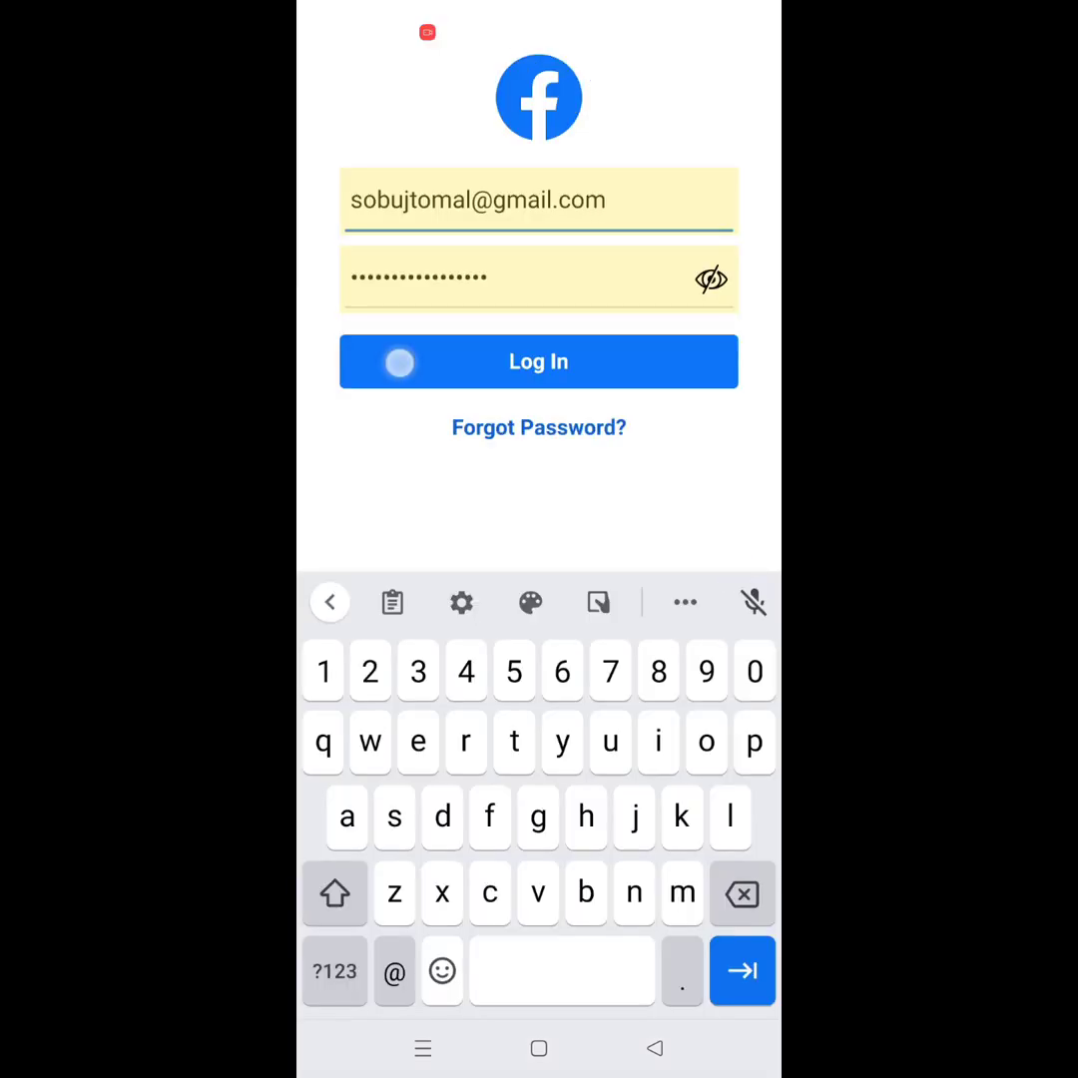
- Log in with the texted login code and accept saving the login info
click(537, 361)
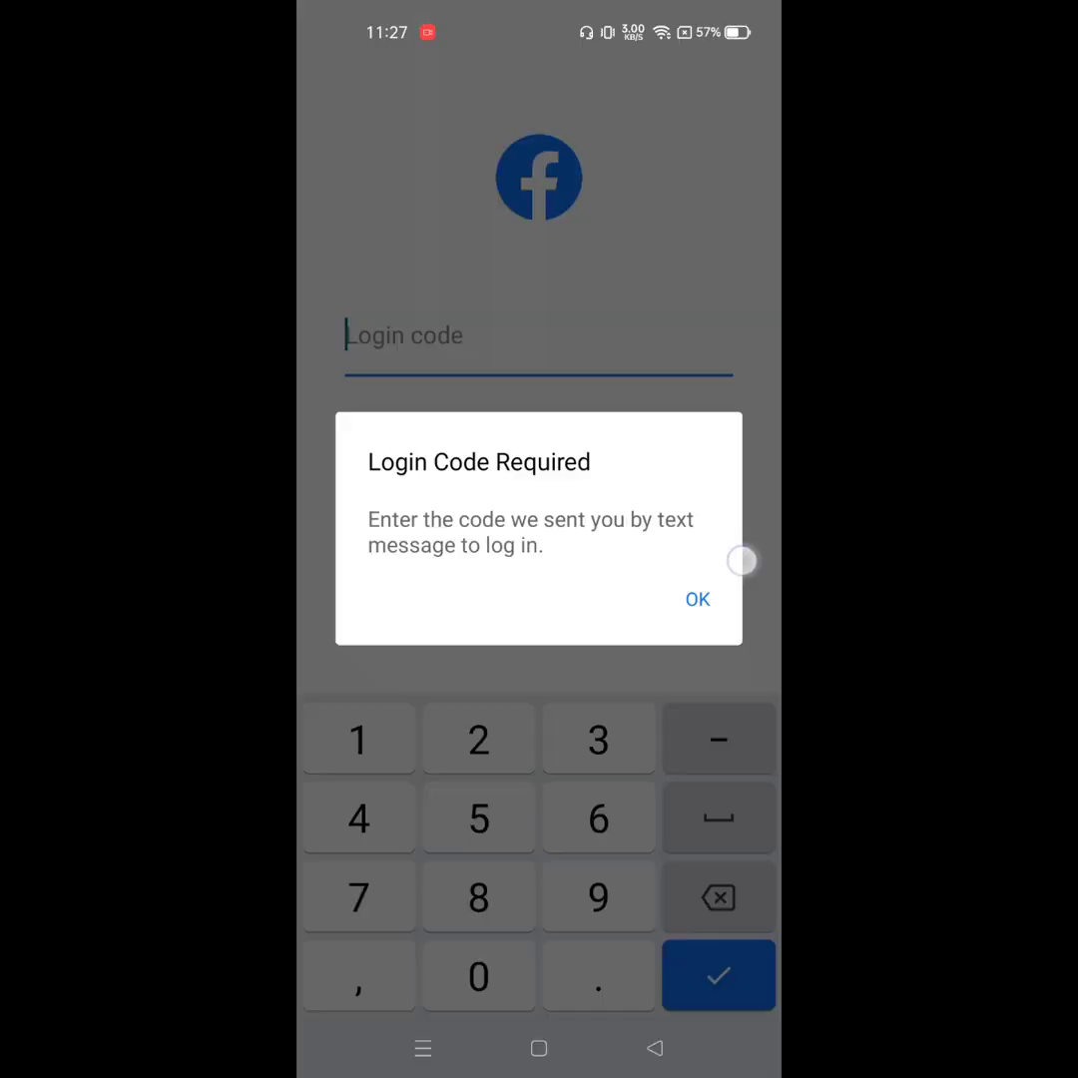
click(697, 598)
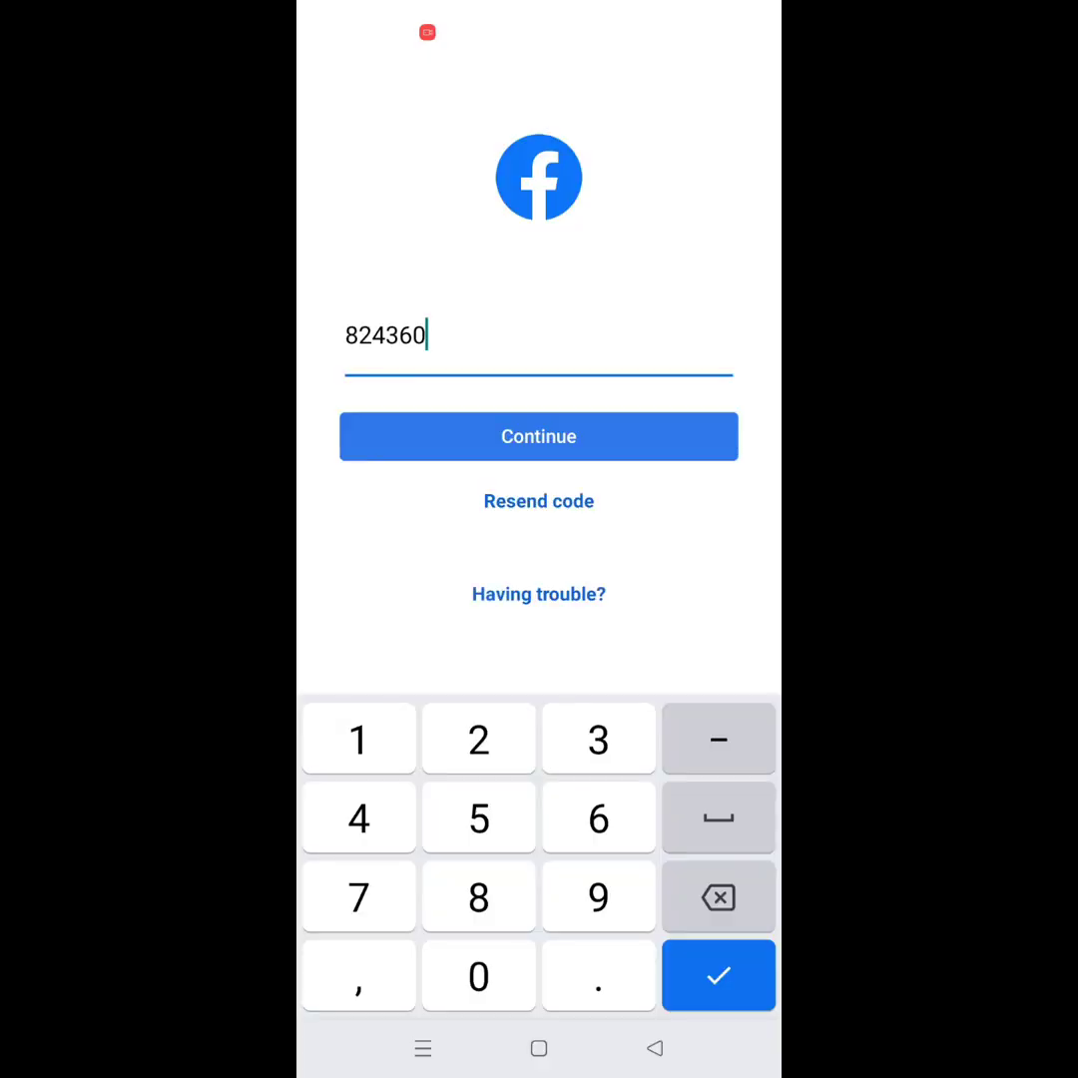
click(537, 436)
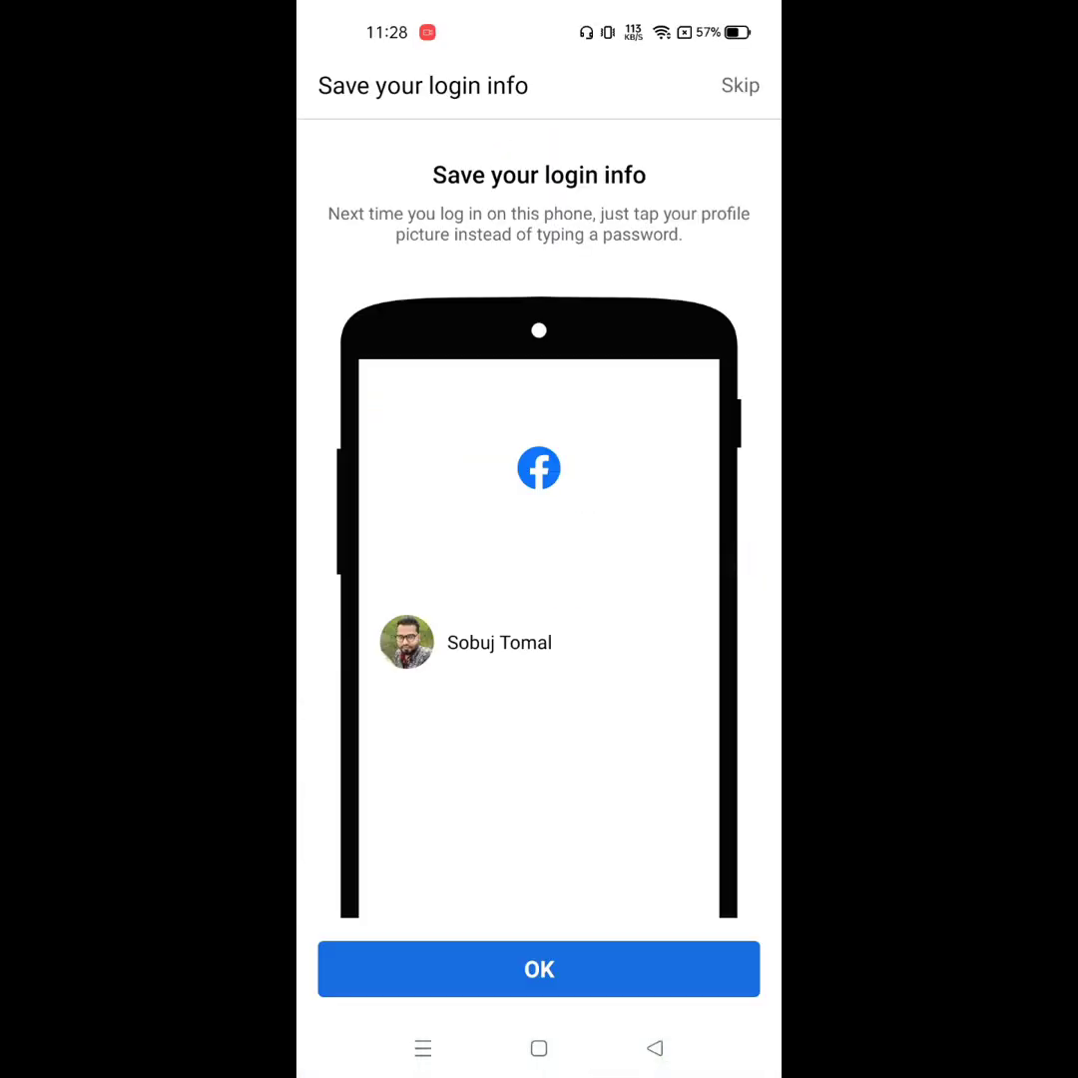
click(538, 968)
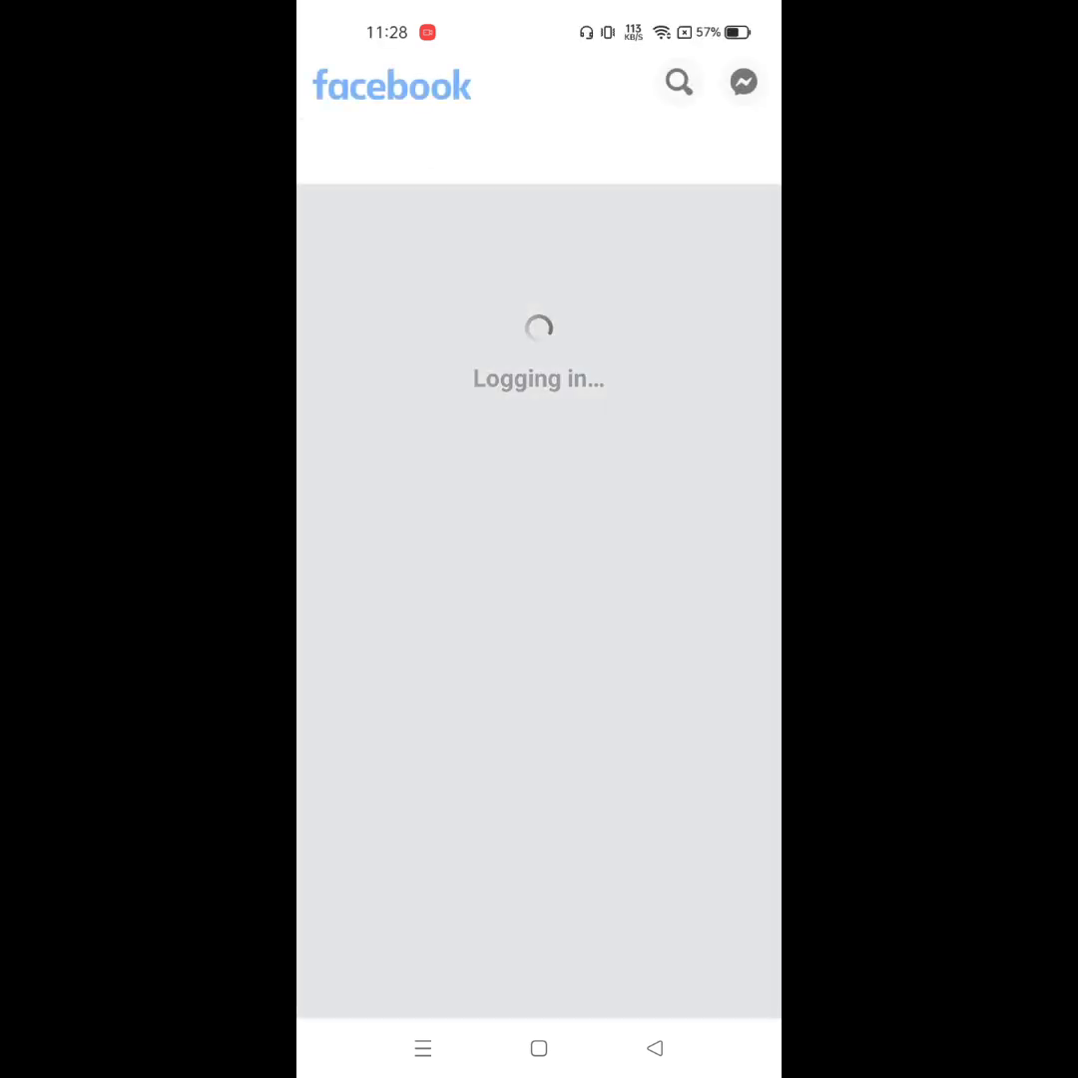